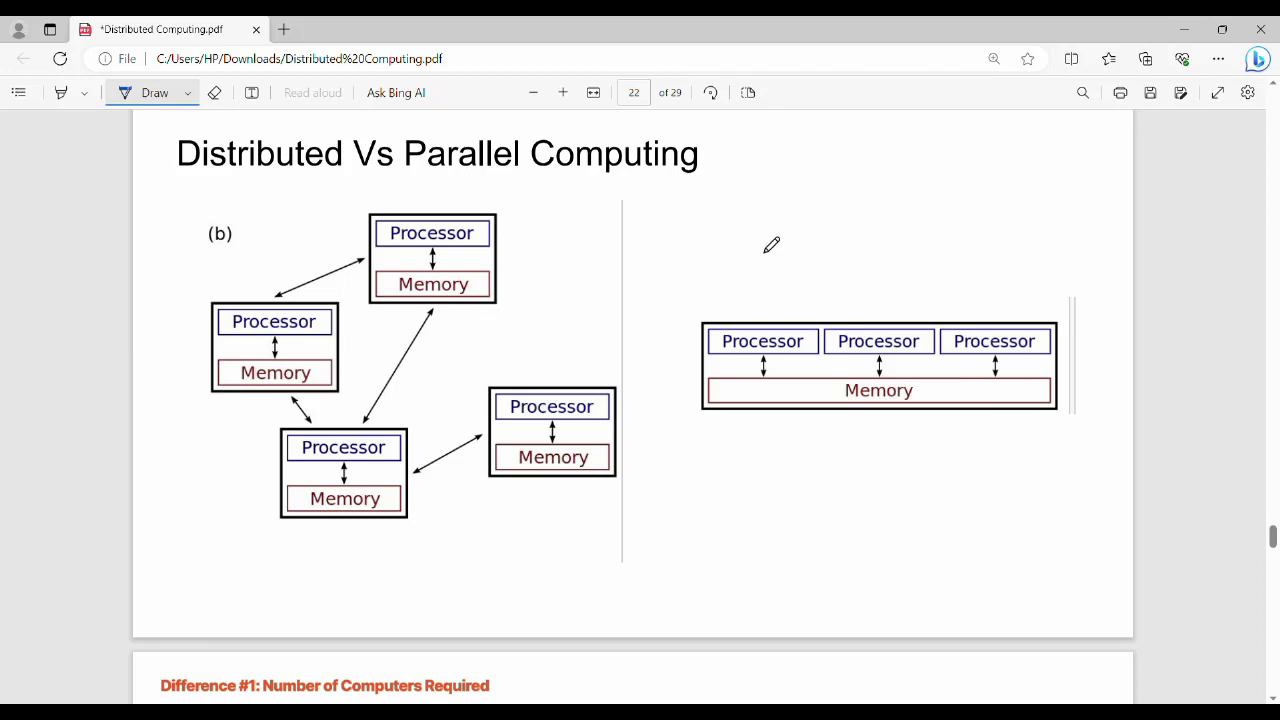
mouse_move(596, 204)
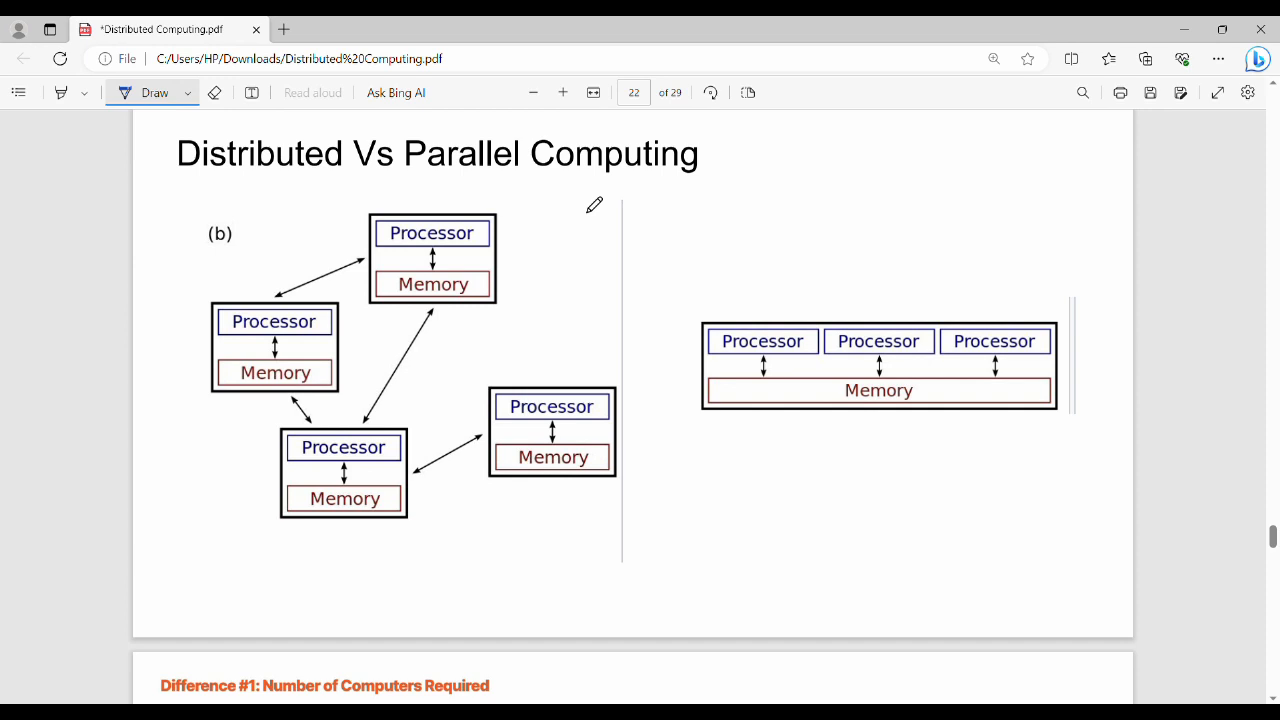
mouse_move(376, 208)
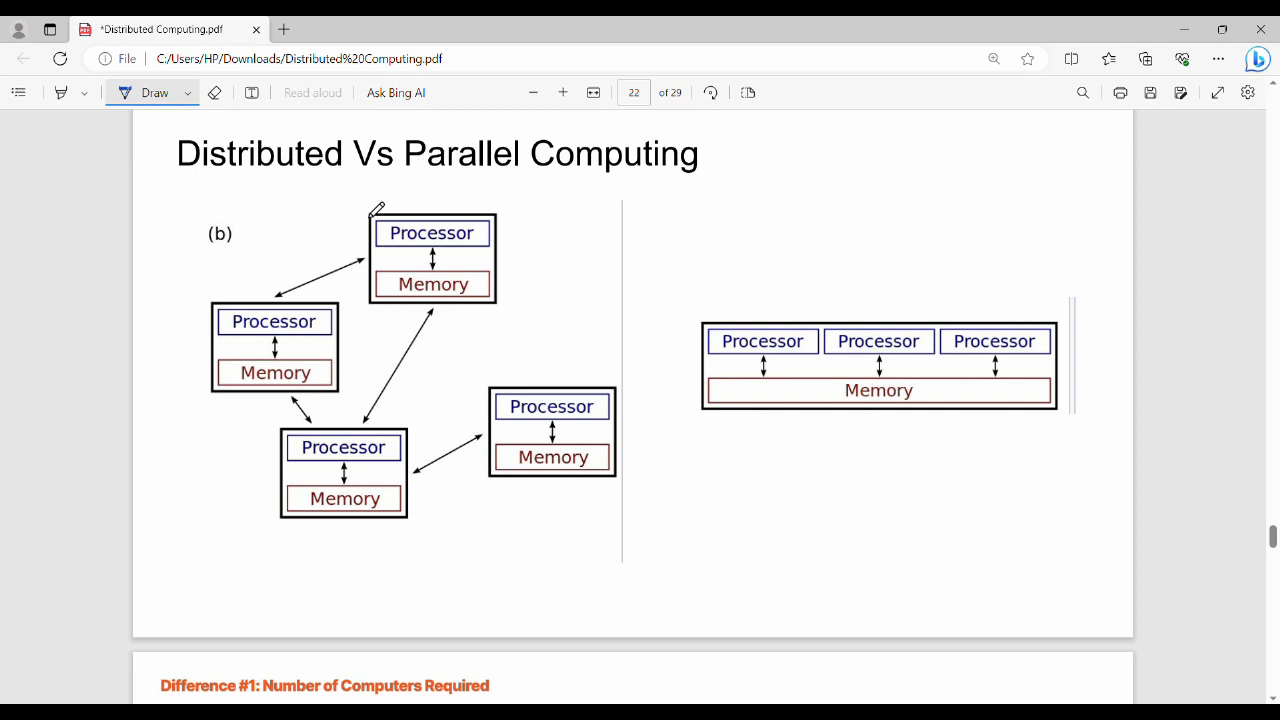
mouse_move(312, 246)
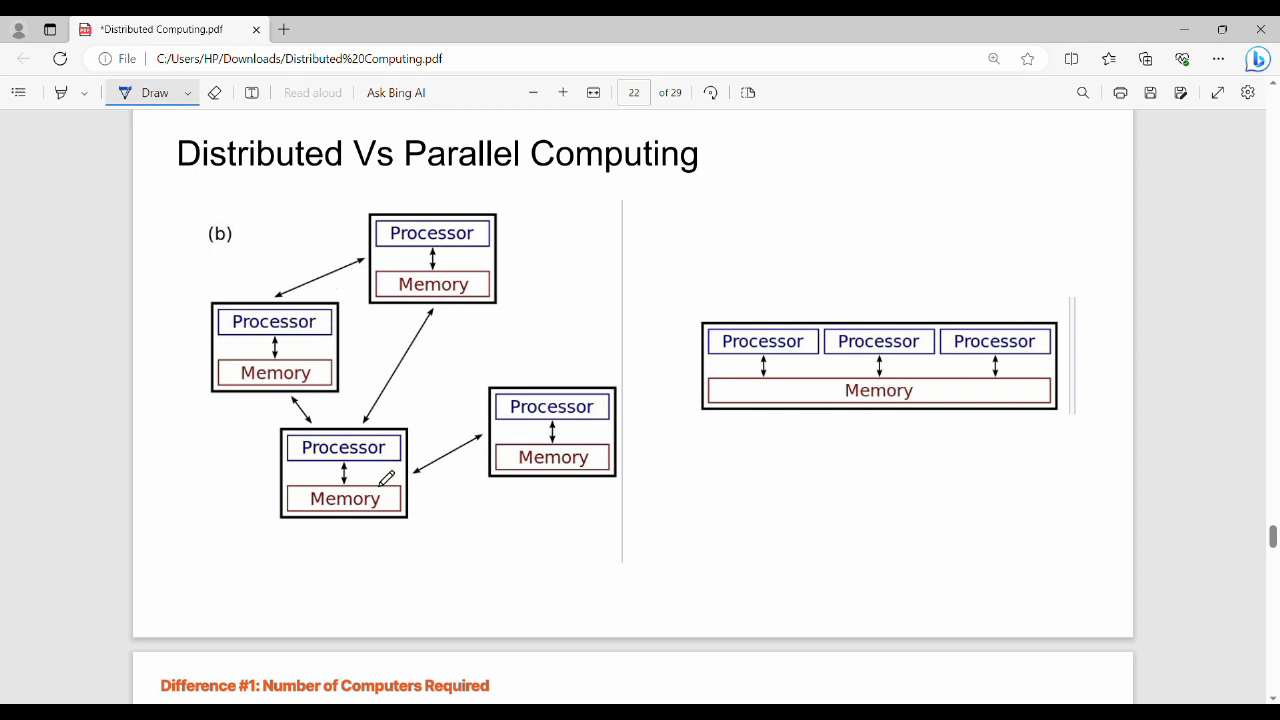
mouse_move(268, 332)
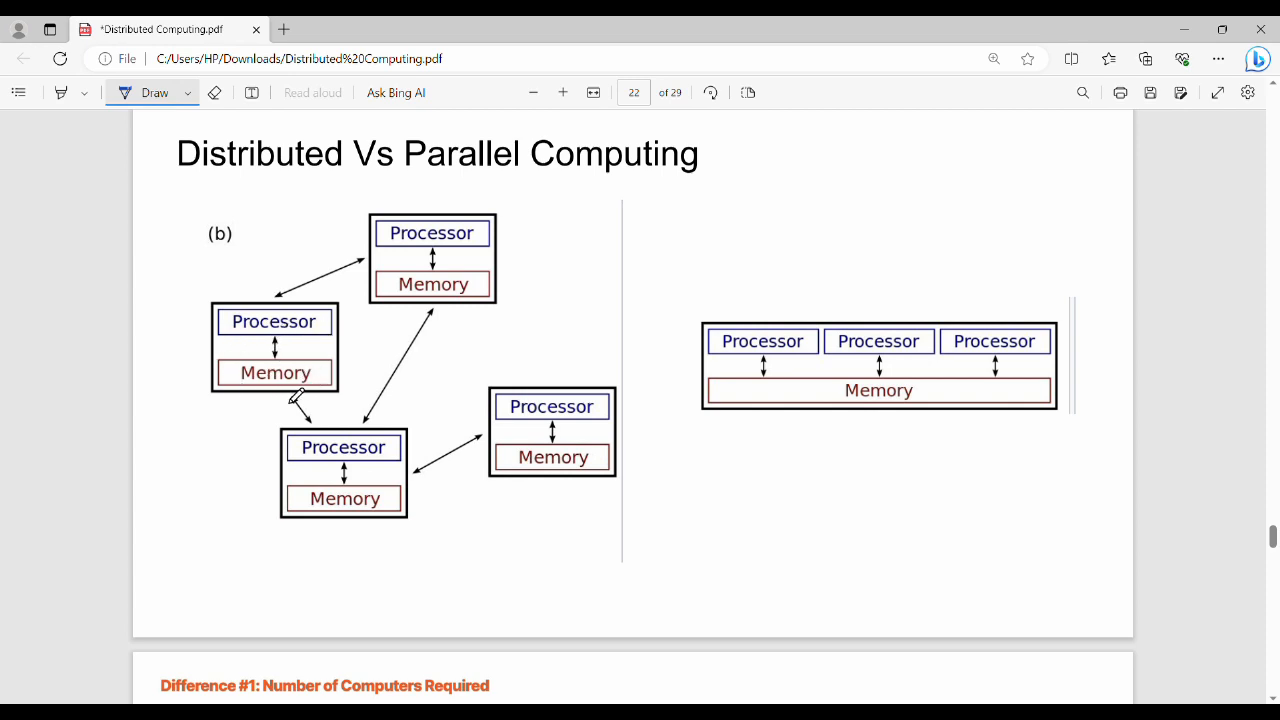
mouse_move(566, 312)
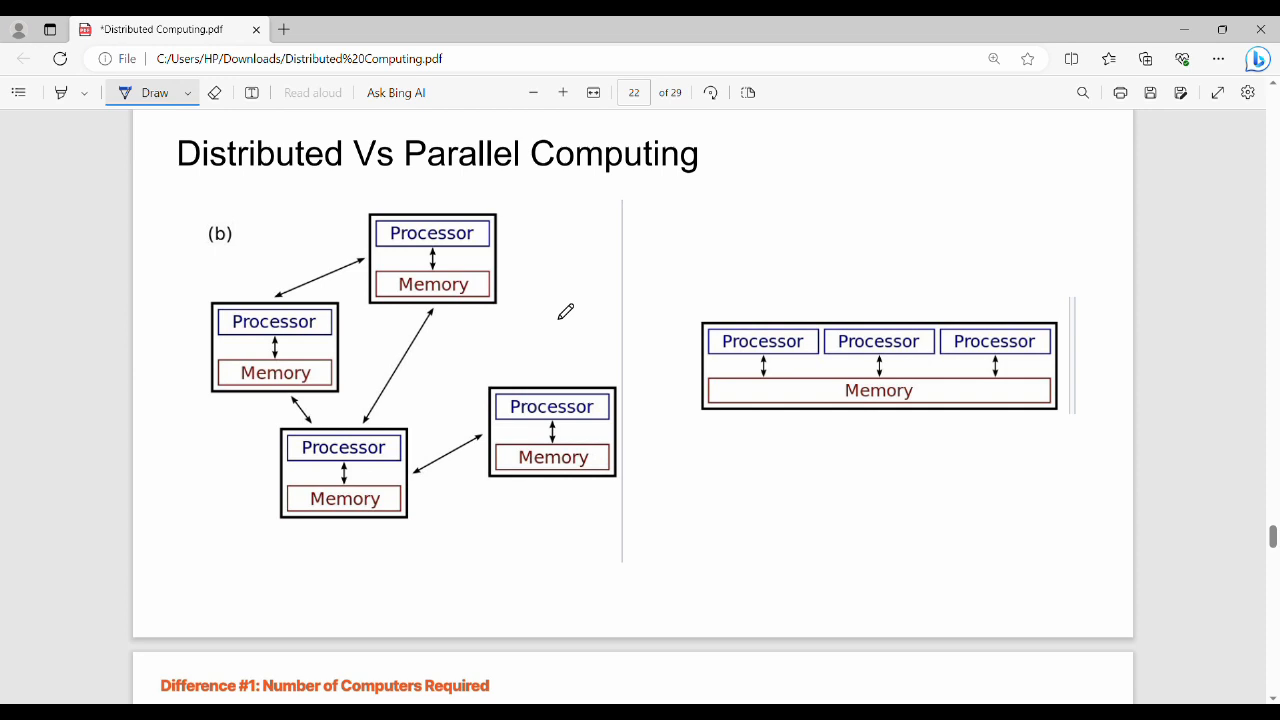
mouse_move(1078, 328)
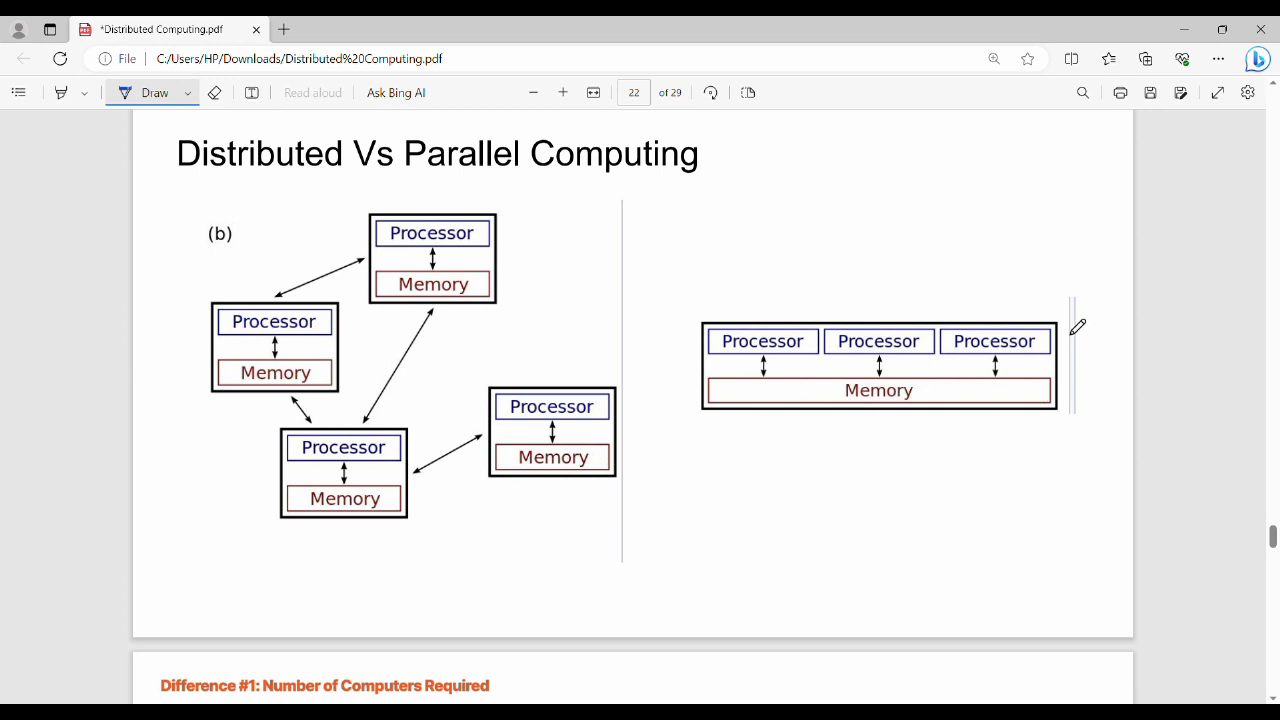
mouse_move(748, 370)
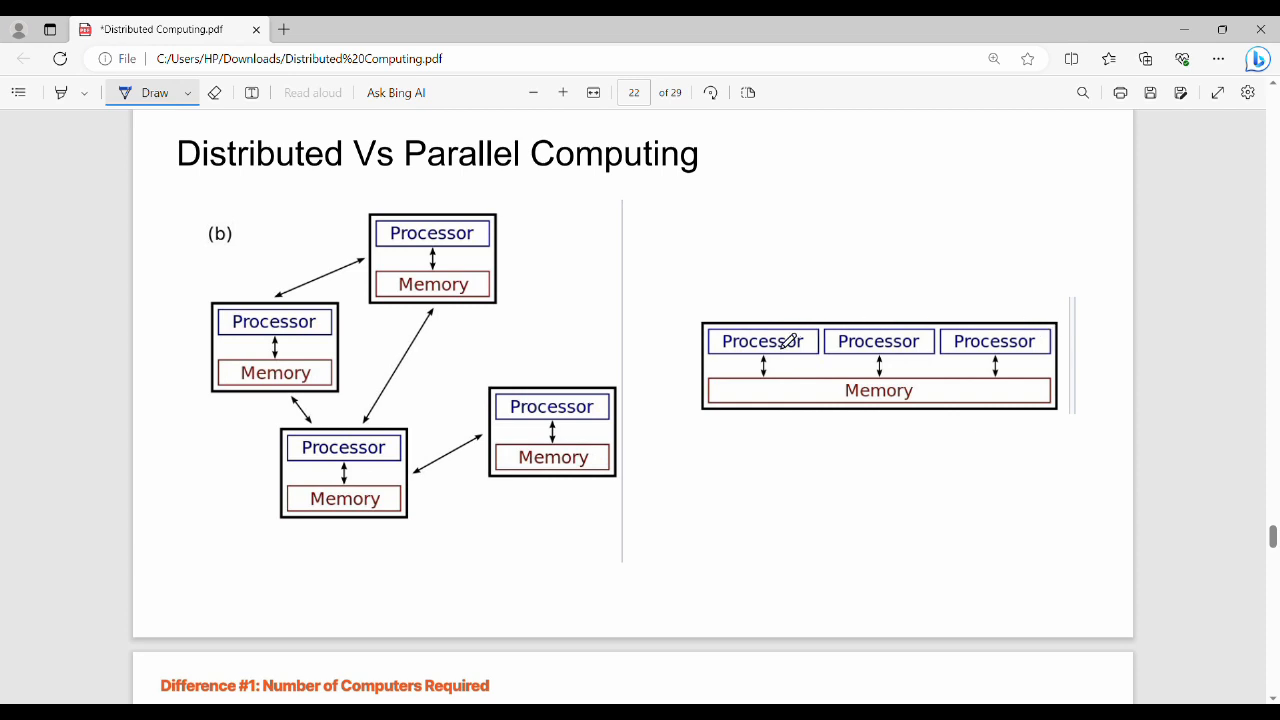
mouse_move(904, 350)
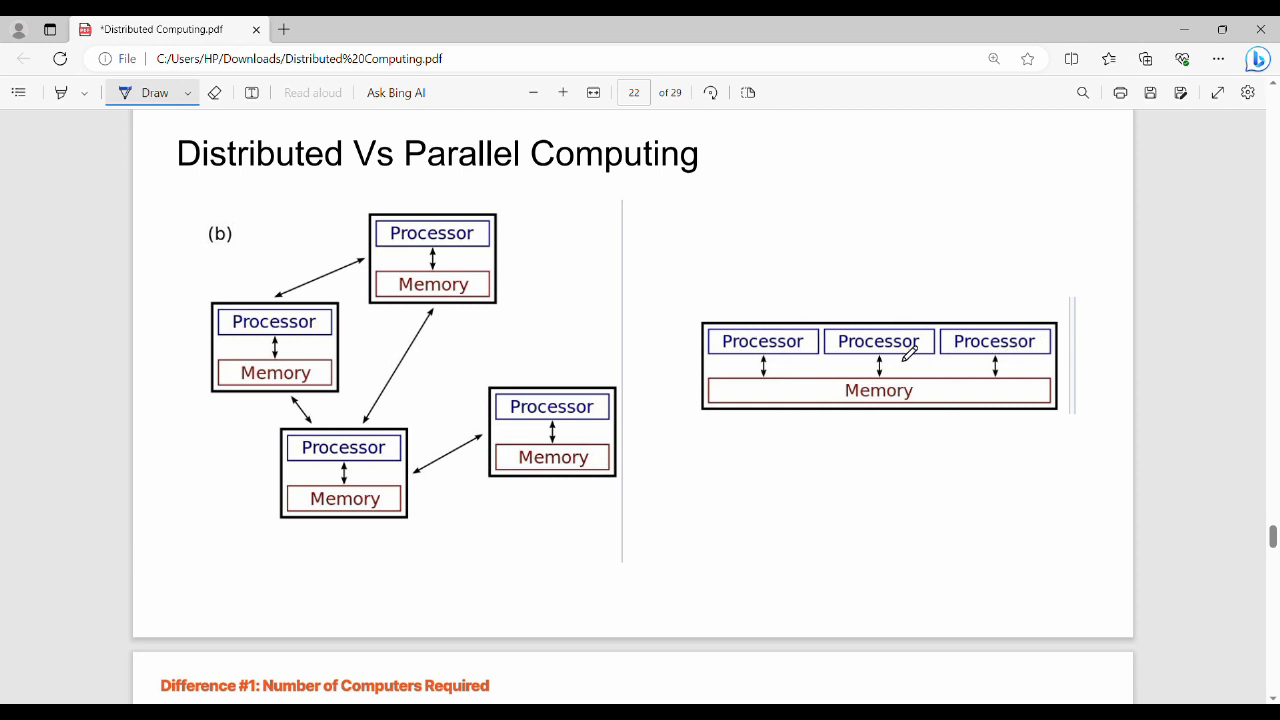
mouse_move(978, 418)
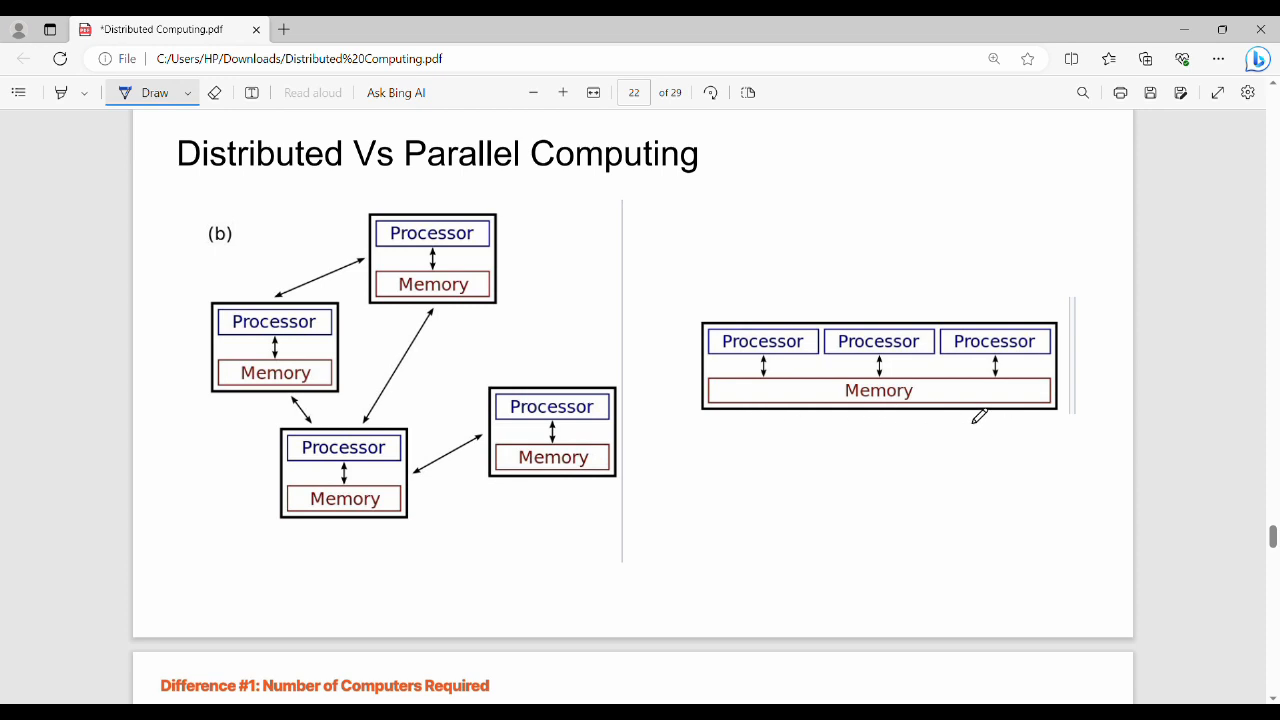
mouse_move(812, 338)
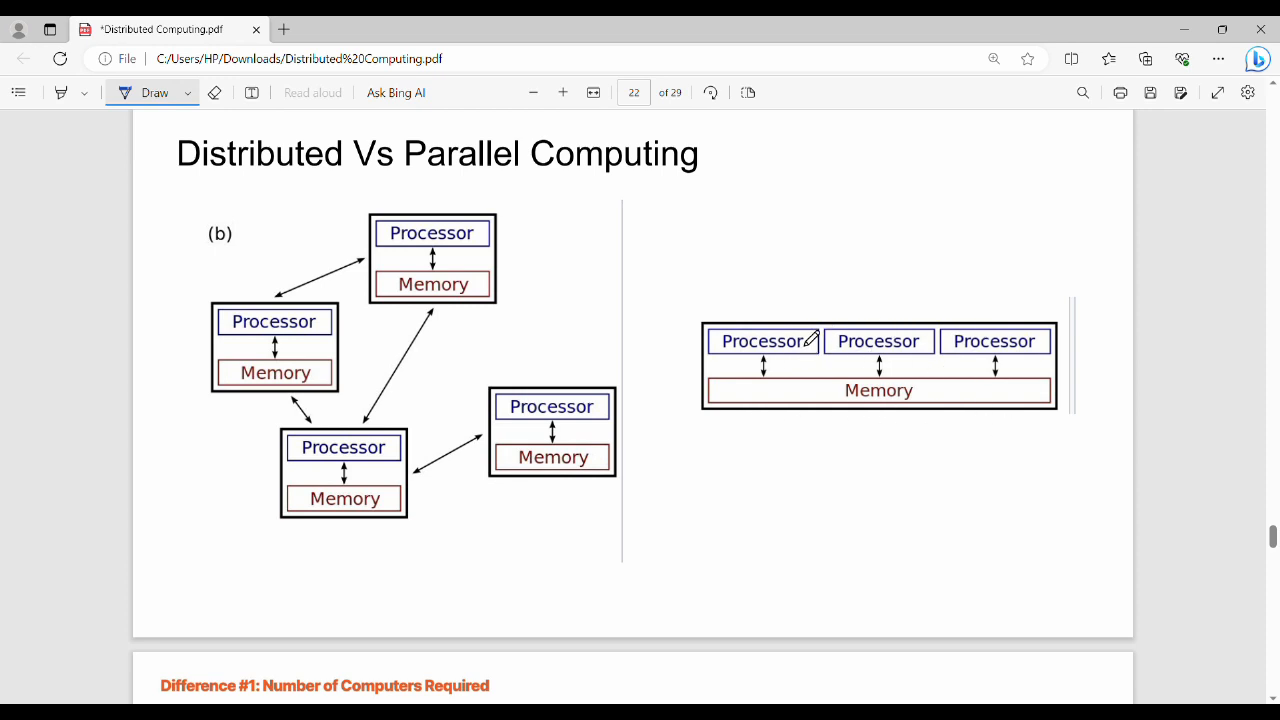
mouse_move(420, 182)
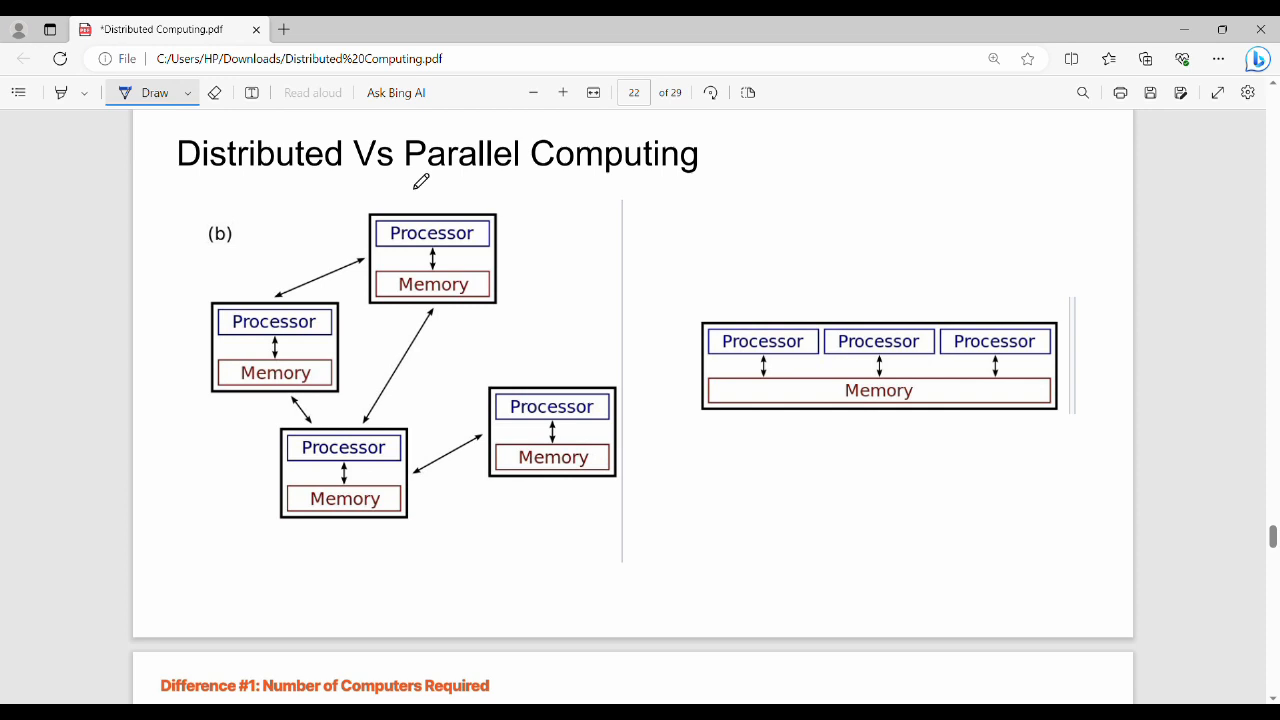
mouse_move(400, 252)
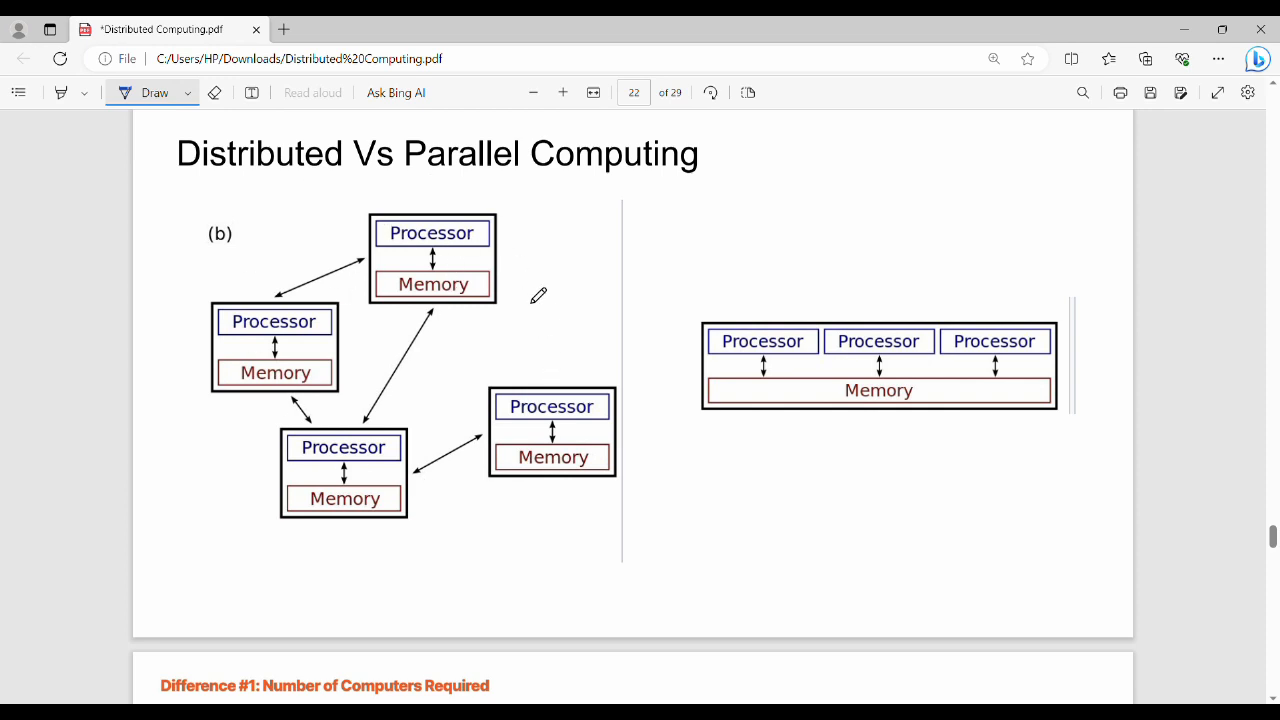
mouse_move(504, 308)
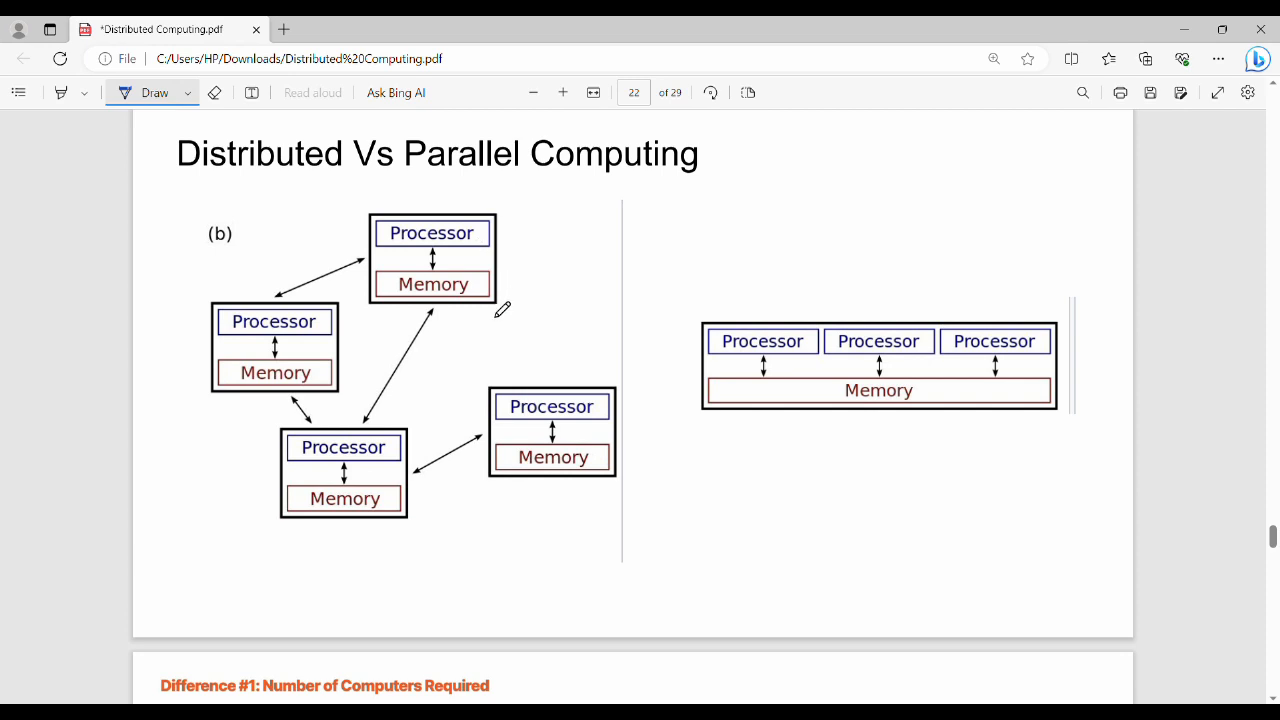
mouse_move(304, 404)
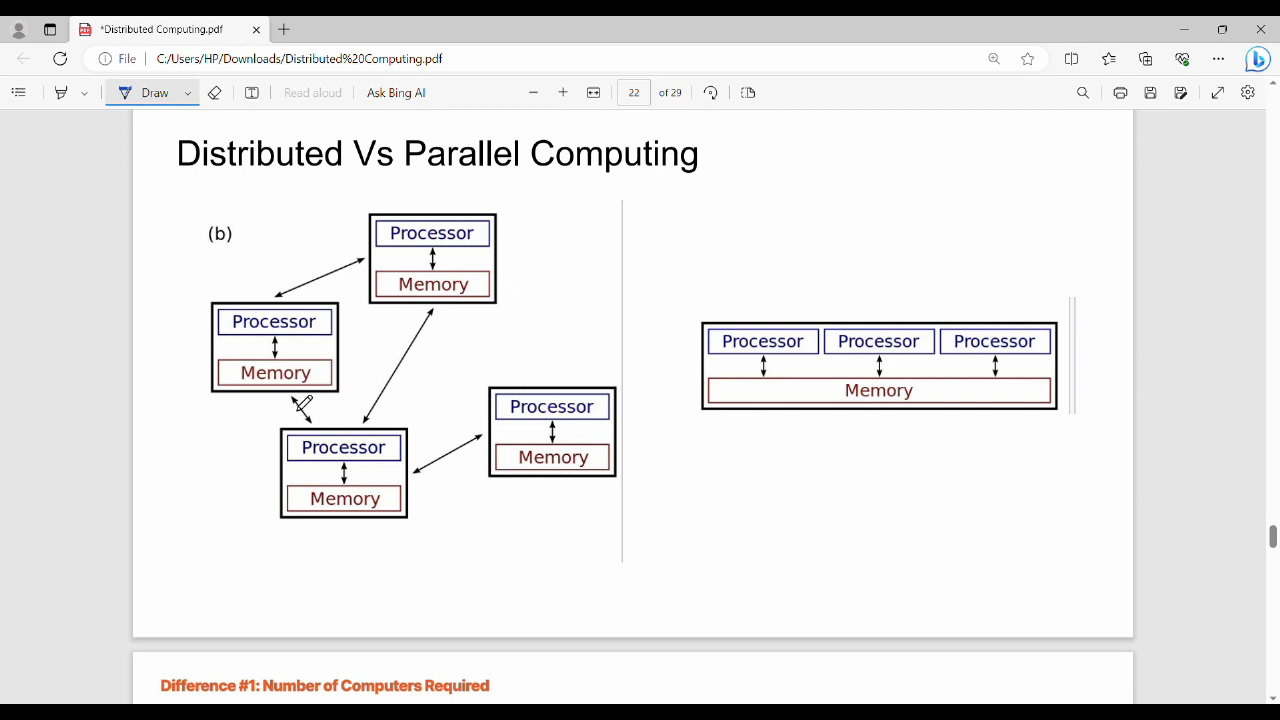
mouse_move(398, 356)
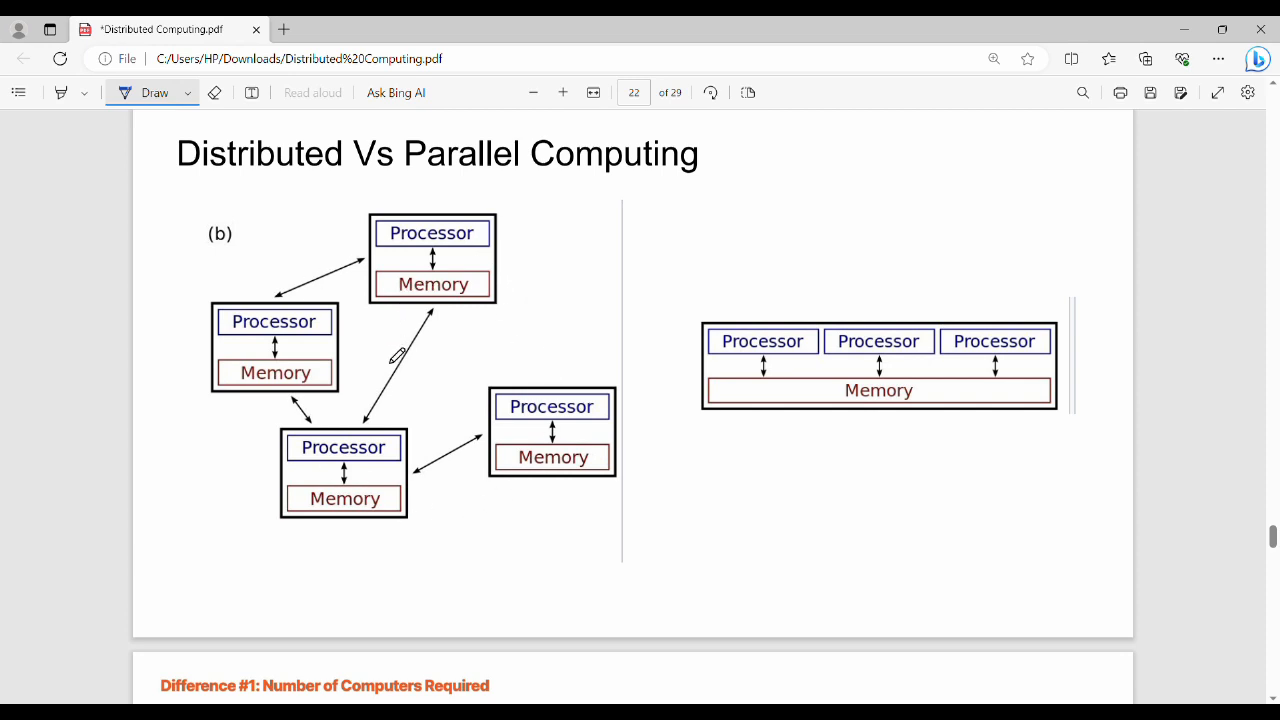
mouse_move(862, 282)
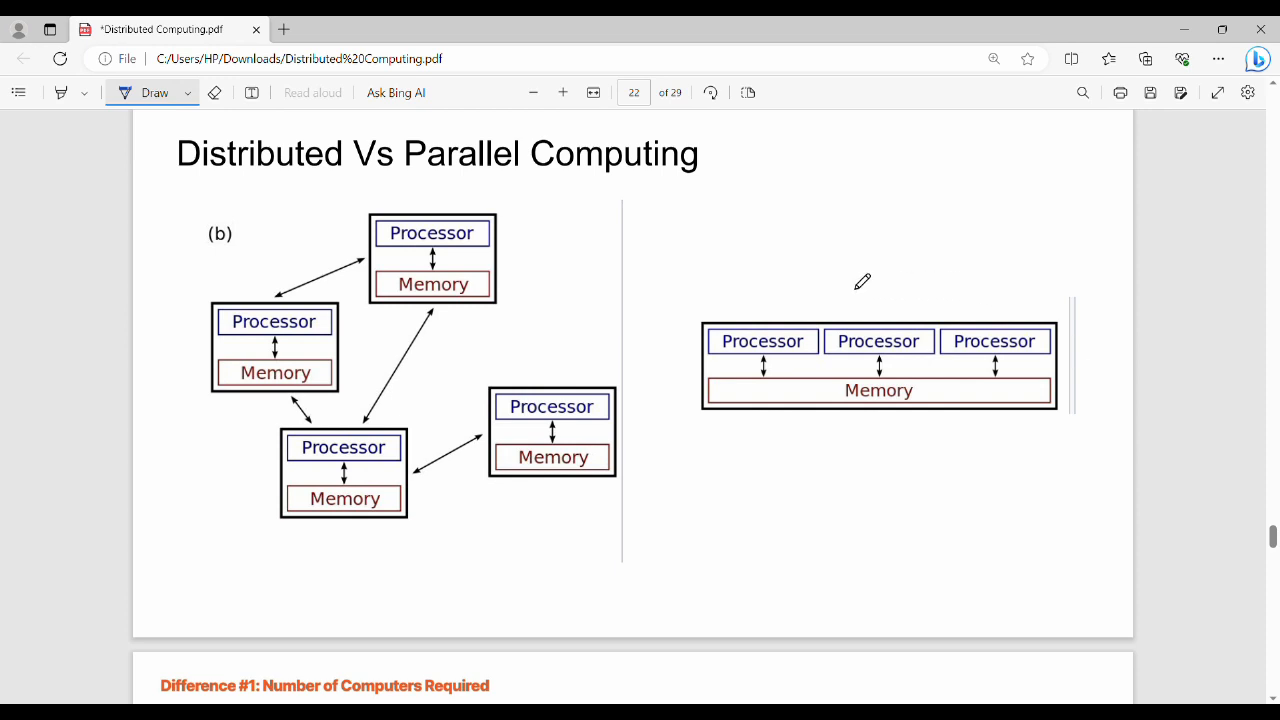
mouse_move(836, 472)
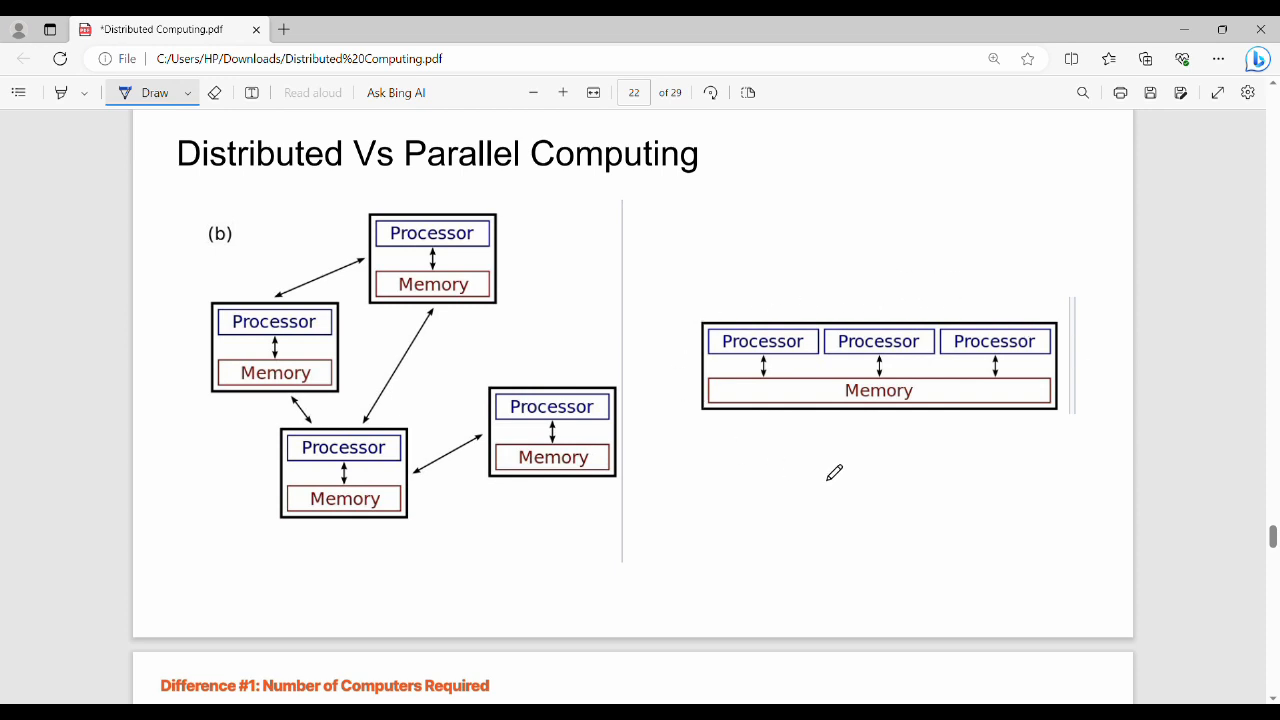
mouse_move(876, 356)
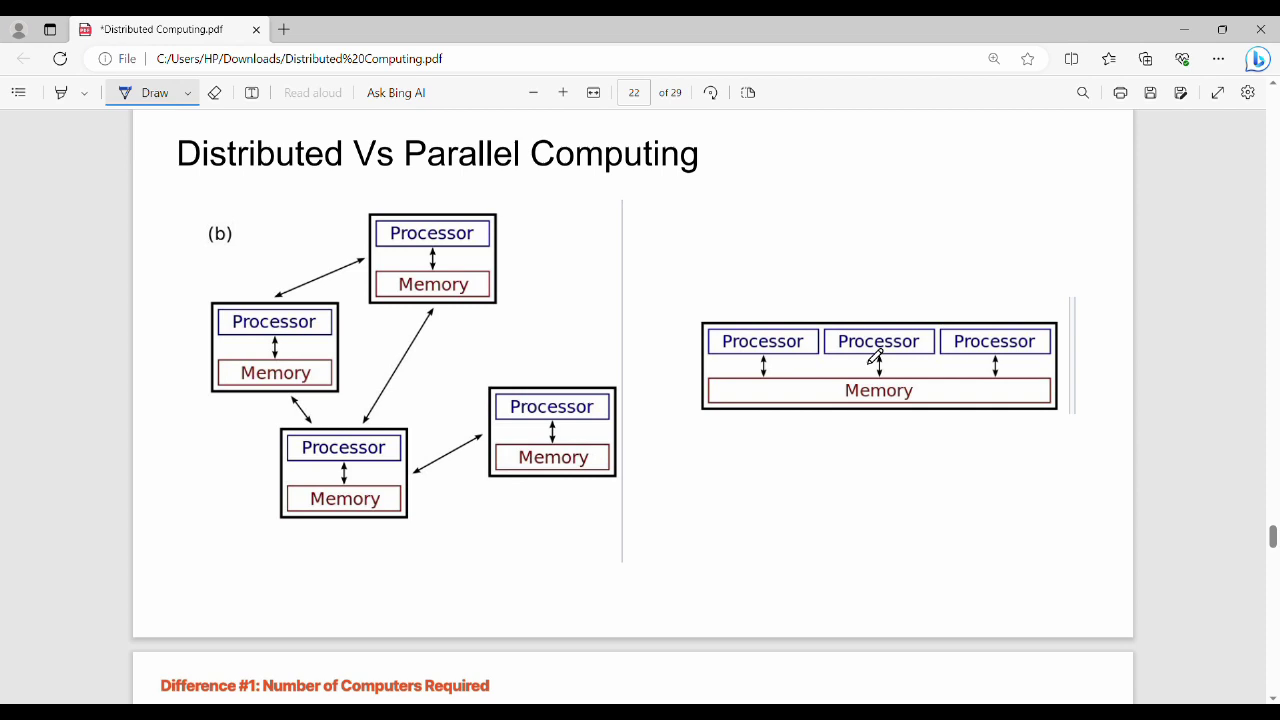
mouse_move(764, 364)
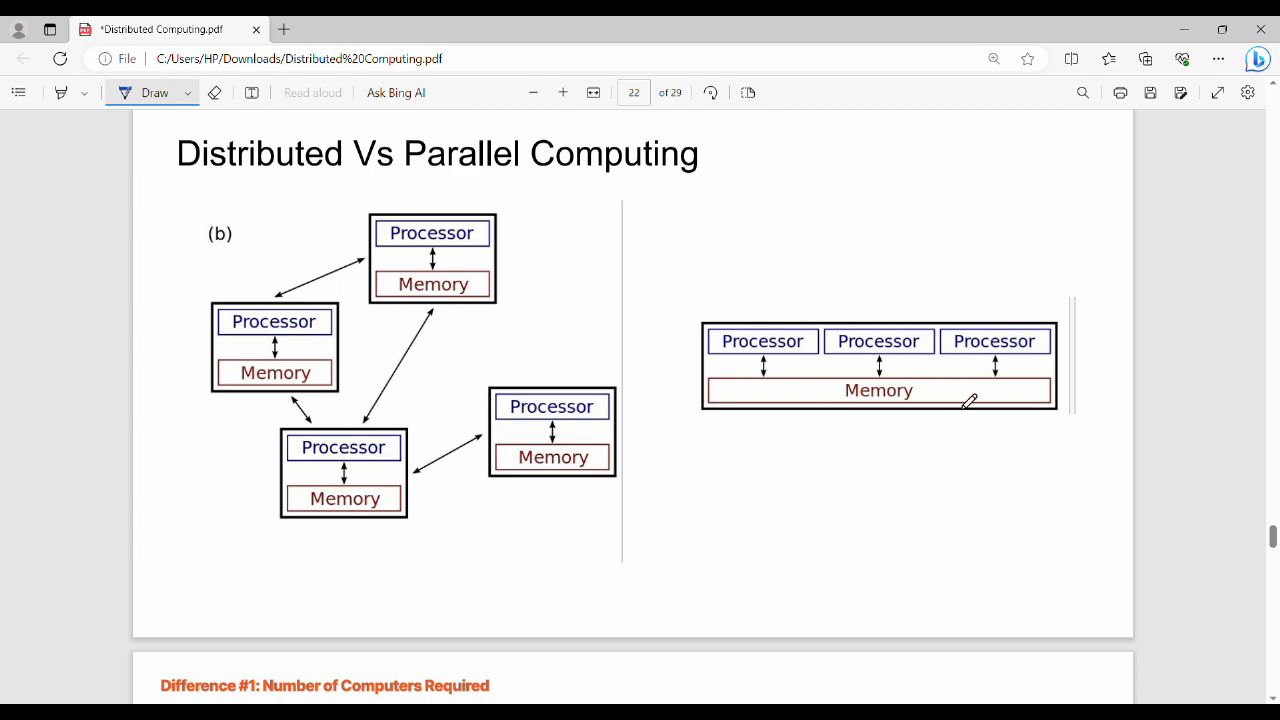
mouse_move(780, 456)
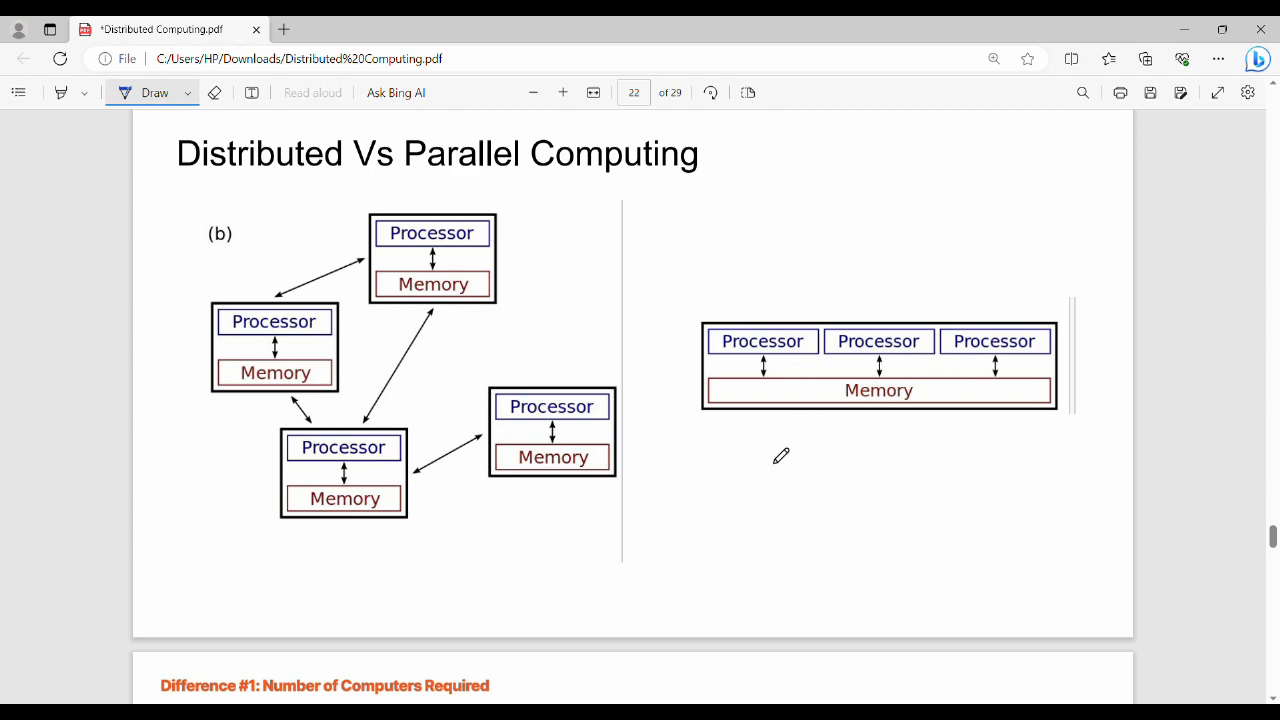
Step: Underline the key phrase of the Scalability difference on page 23 in blue ink
scroll(down, 3)
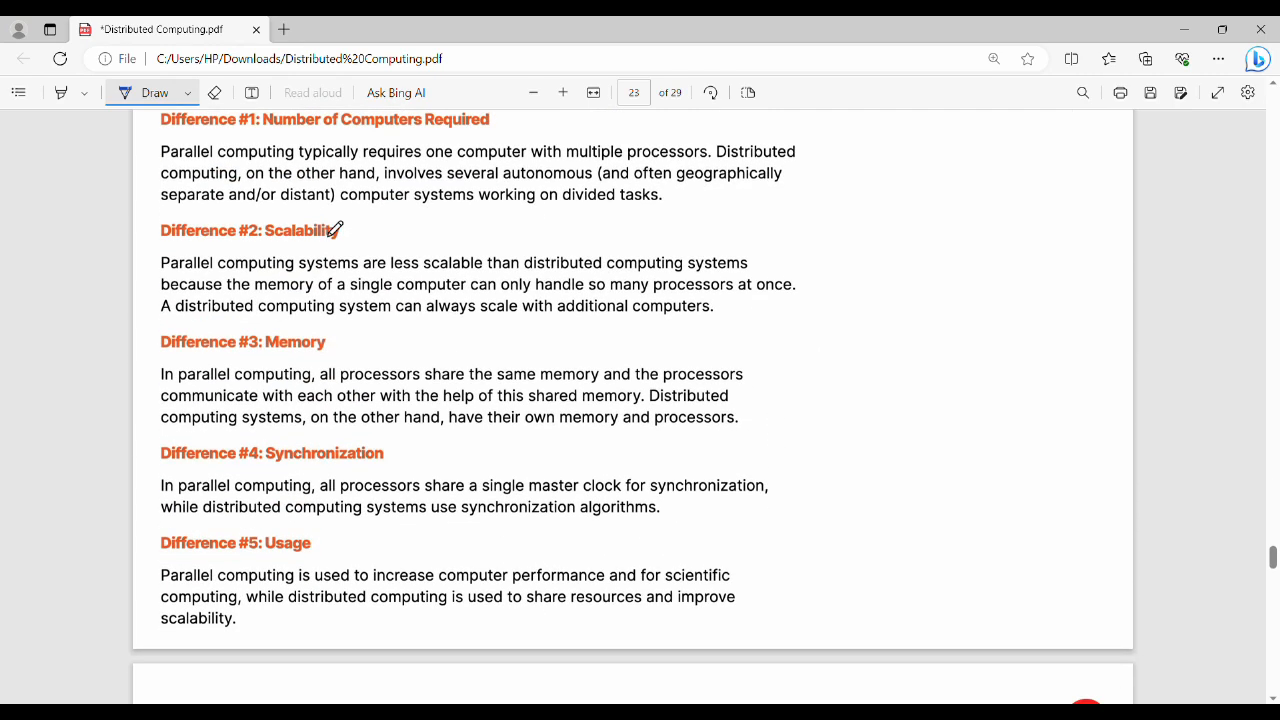
mouse_move(270, 164)
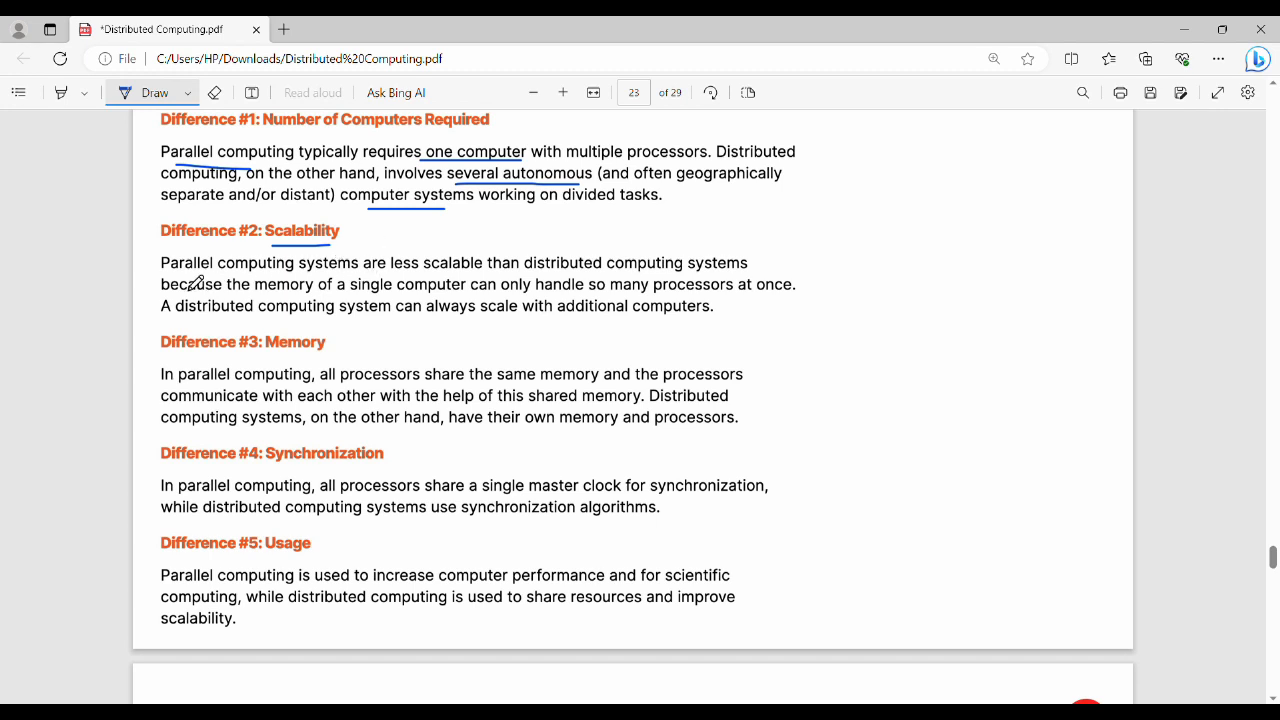
drag(184, 276, 424, 276)
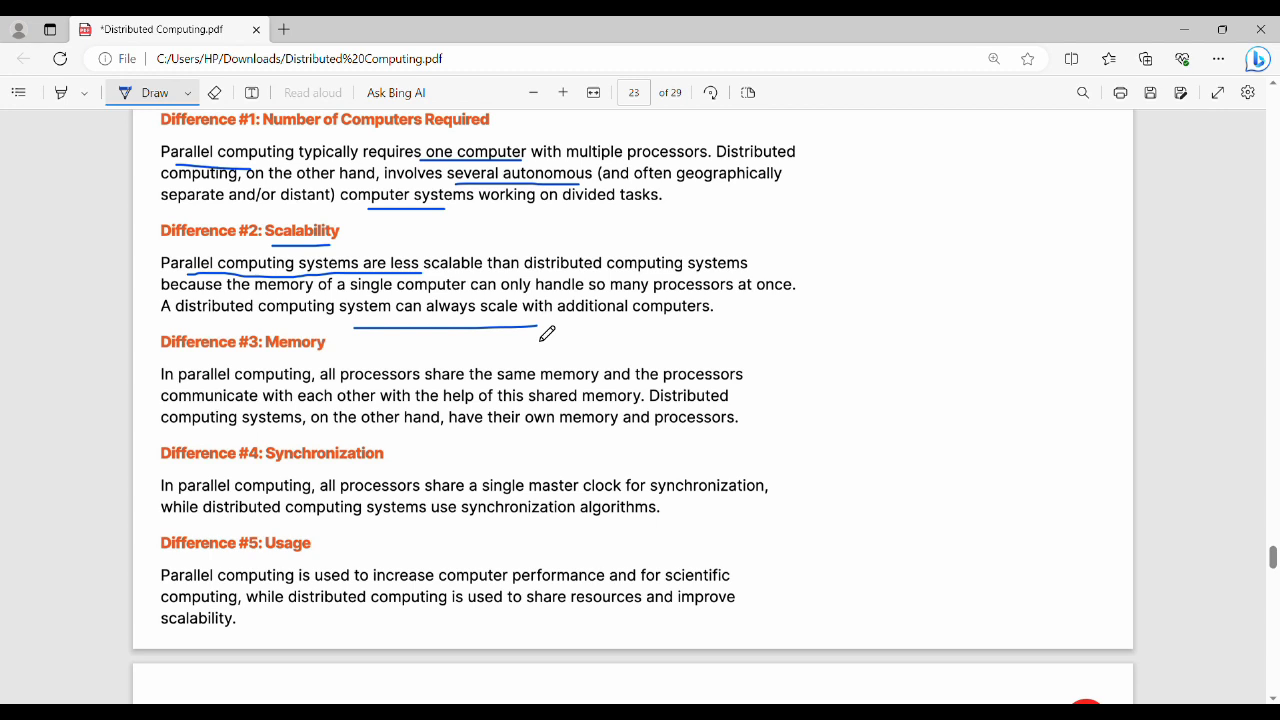
mouse_move(258, 370)
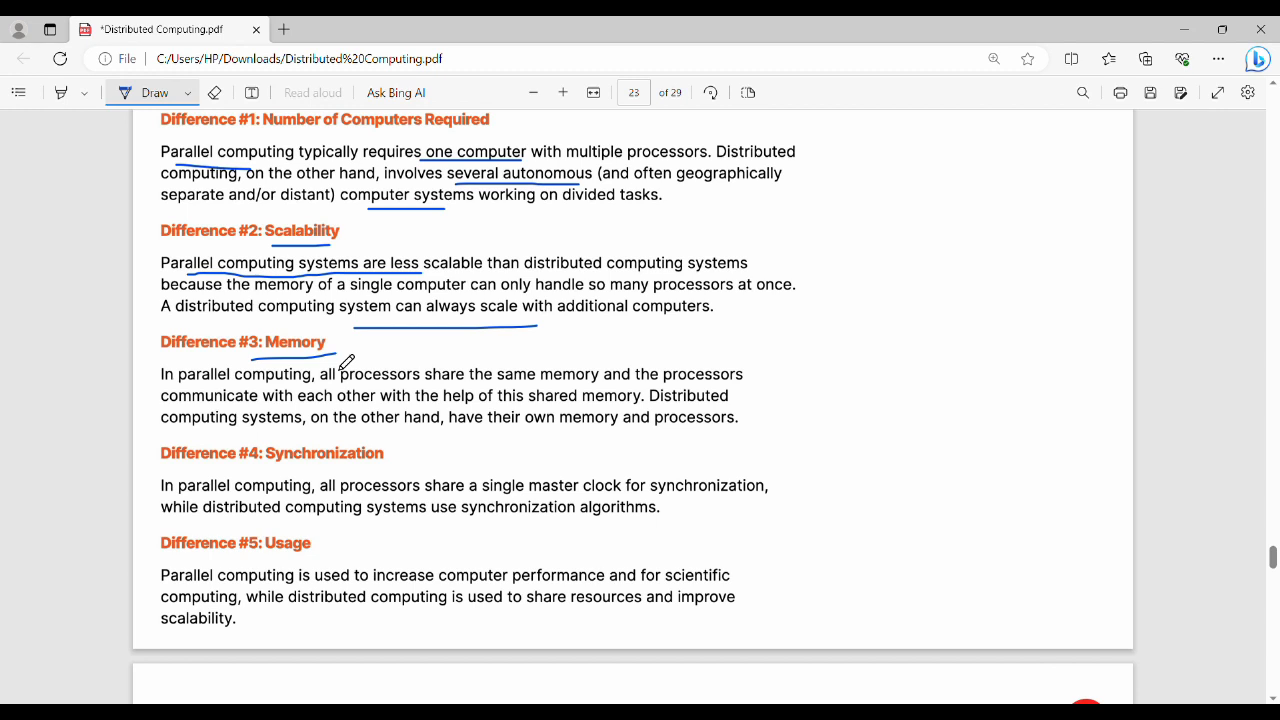
mouse_move(376, 400)
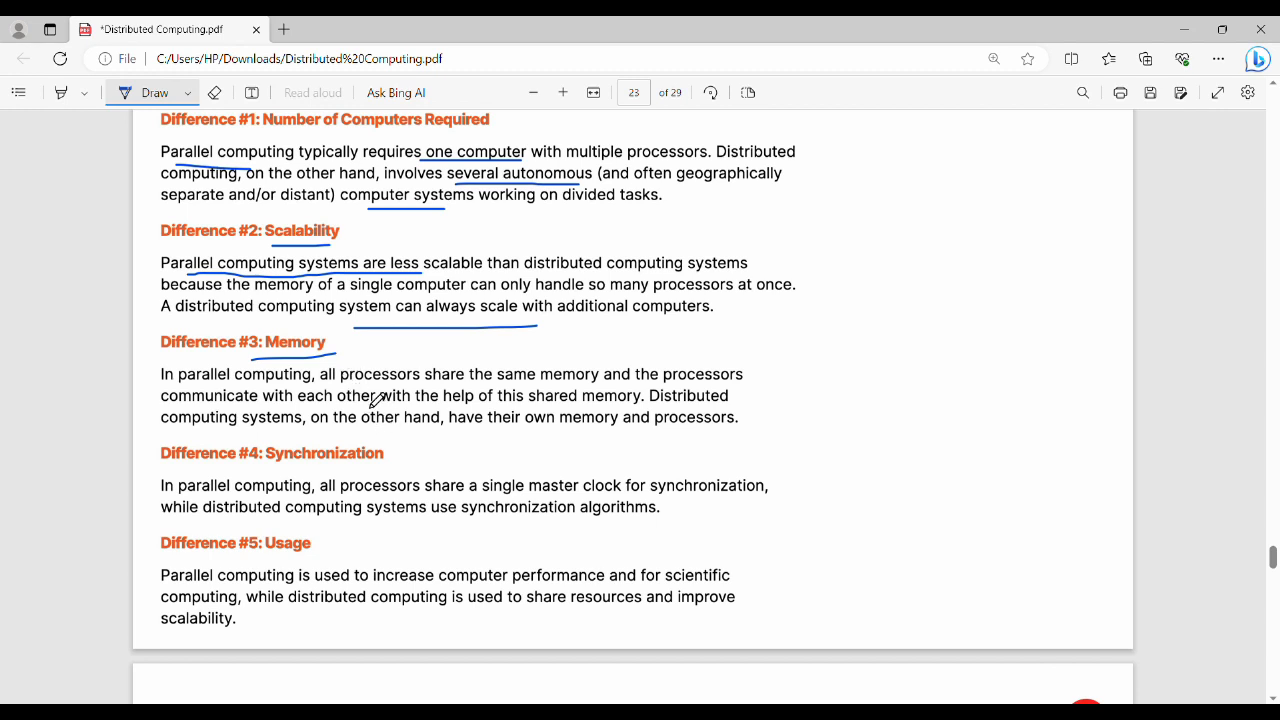
Step: Underline 'same memory', 'their own memory' and 'synchronization algorithms' in blue ink
drag(500, 384, 596, 388)
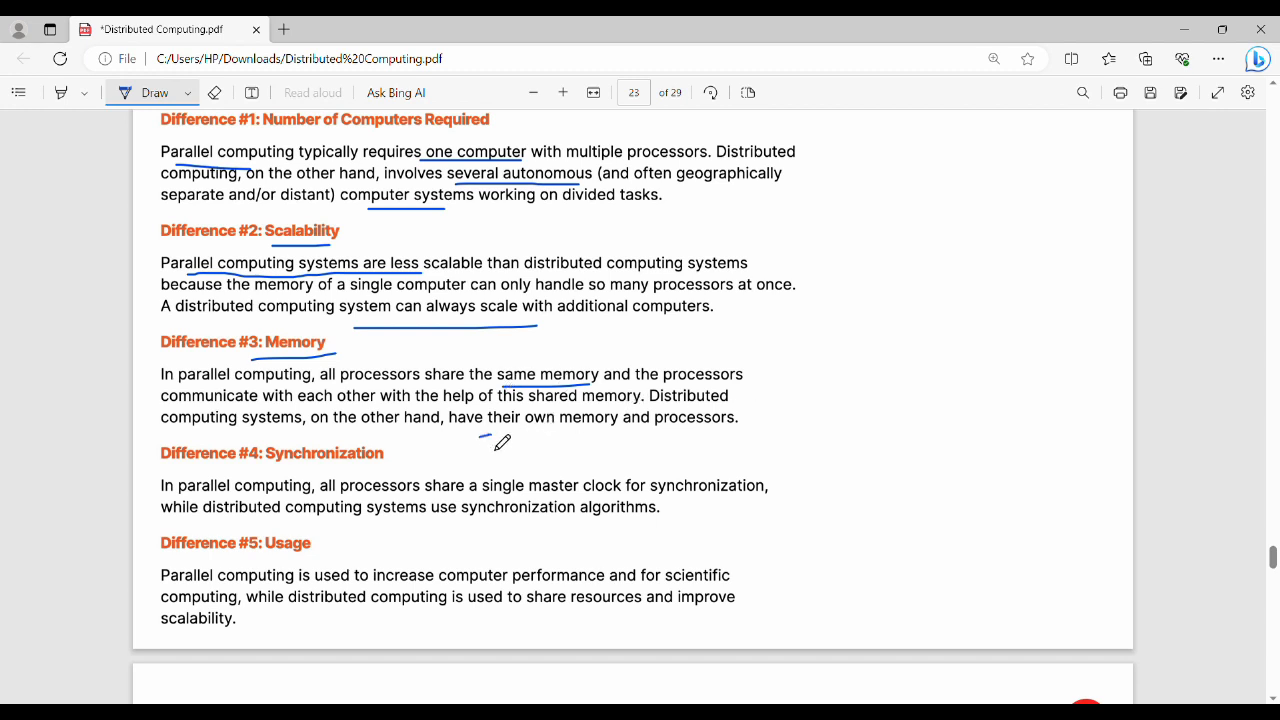
drag(482, 436, 610, 434)
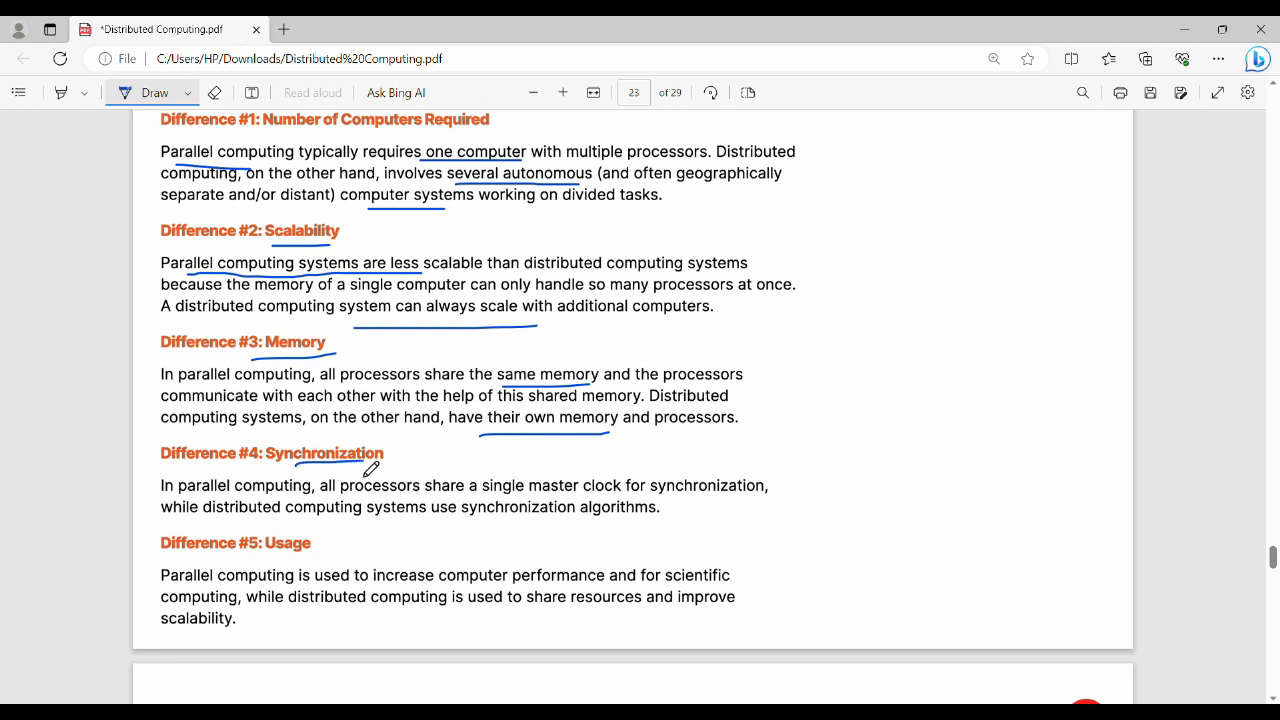
mouse_move(396, 460)
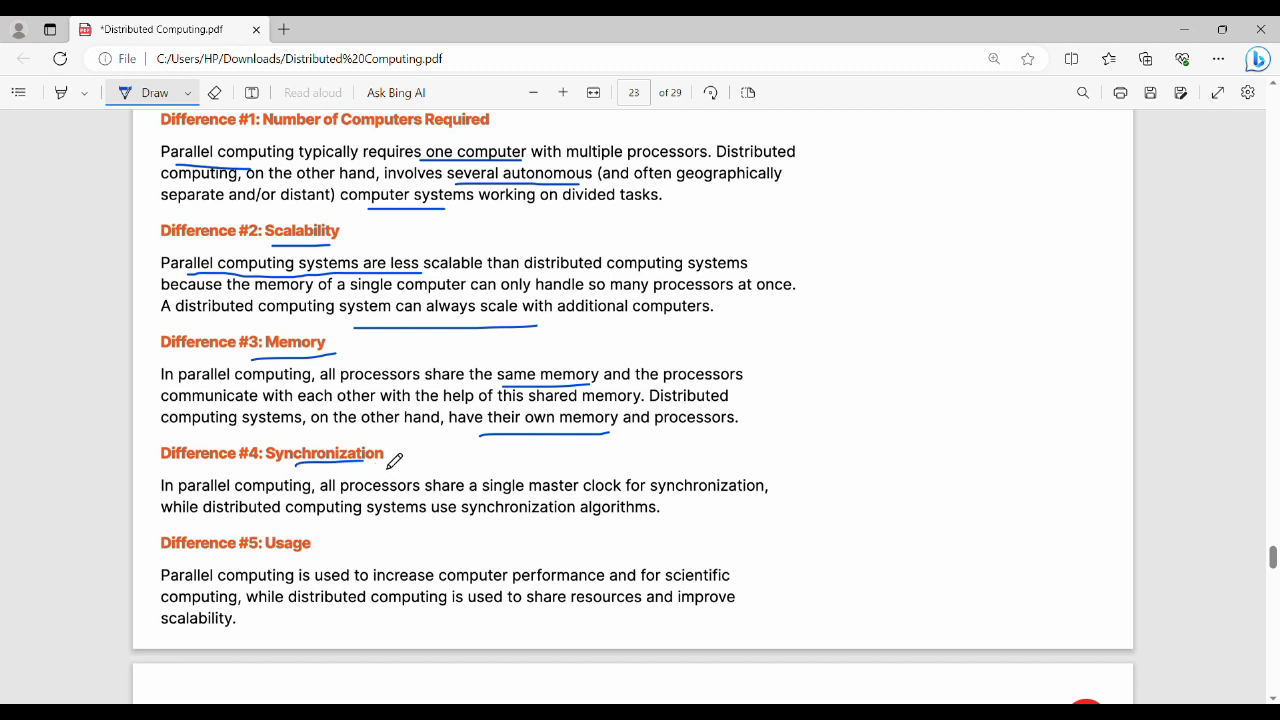
mouse_move(556, 508)
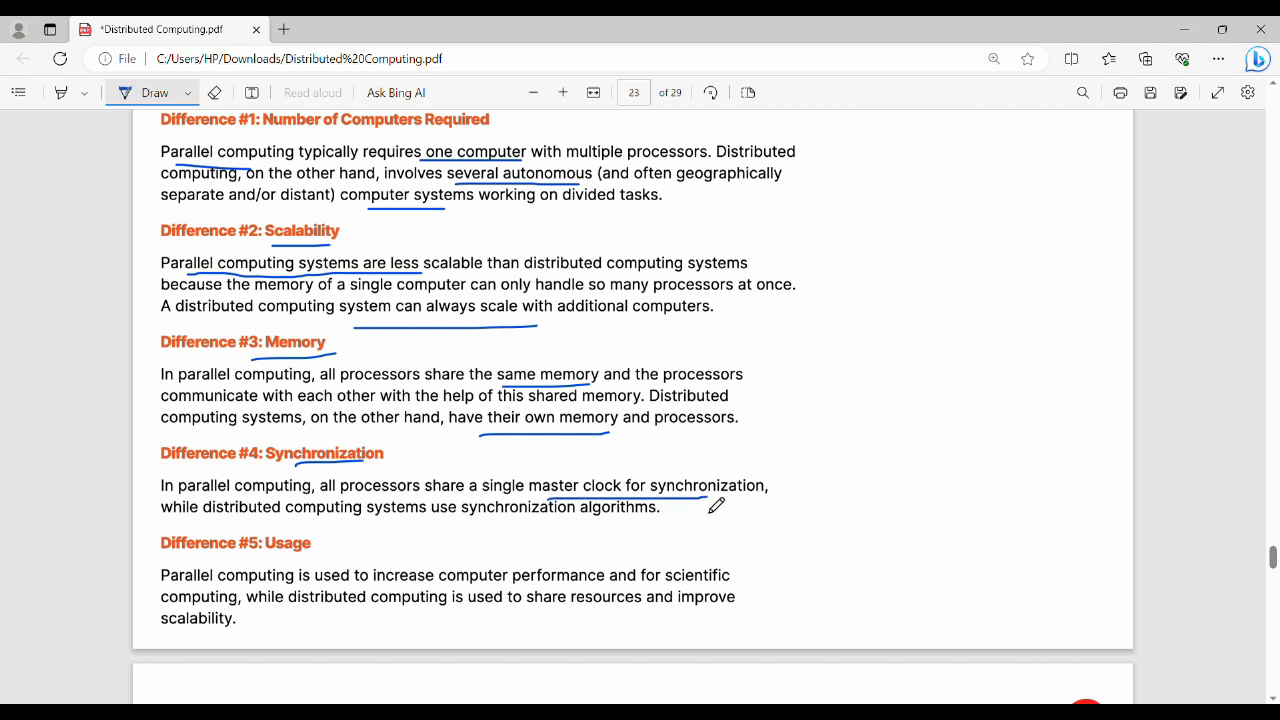
mouse_move(284, 530)
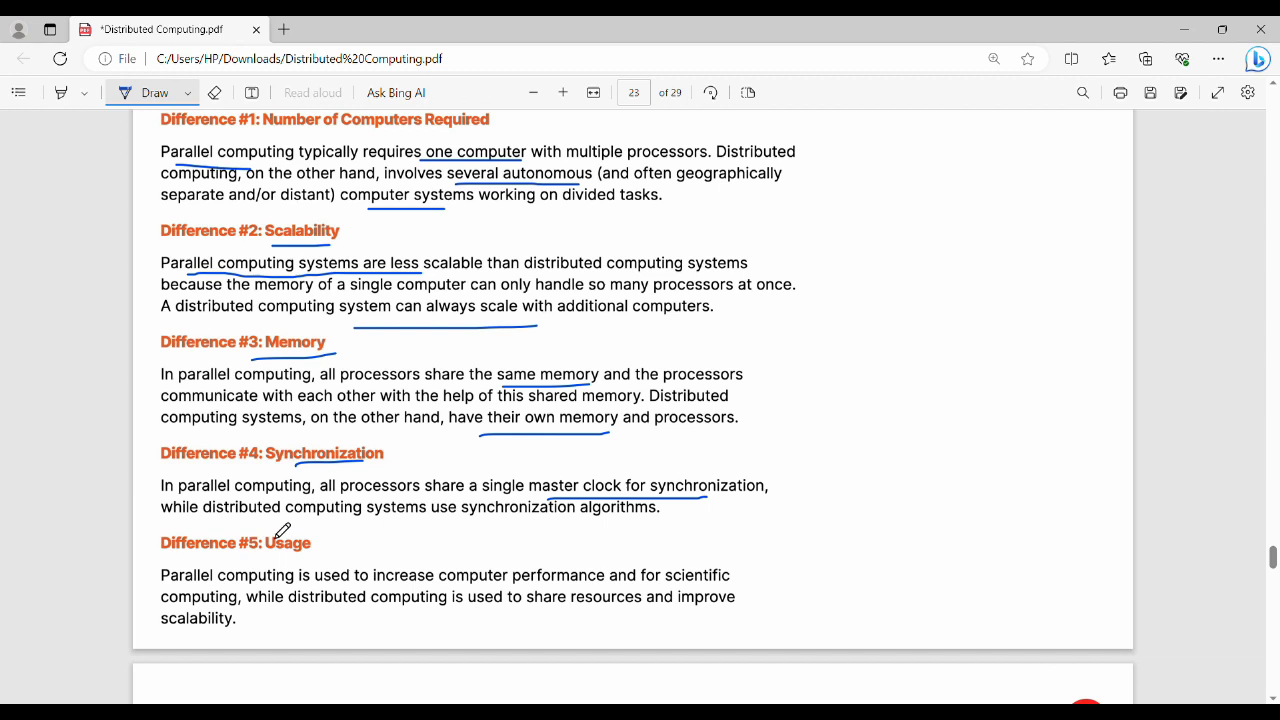
drag(462, 528, 620, 528)
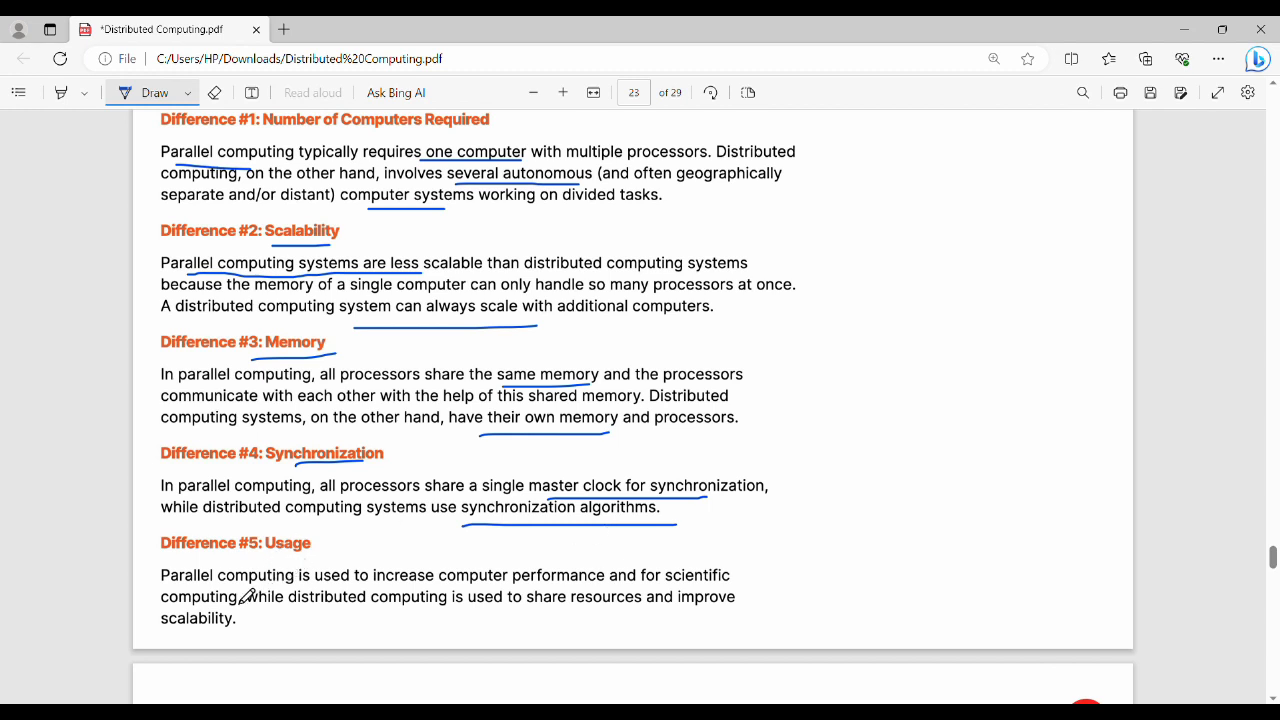
mouse_move(330, 590)
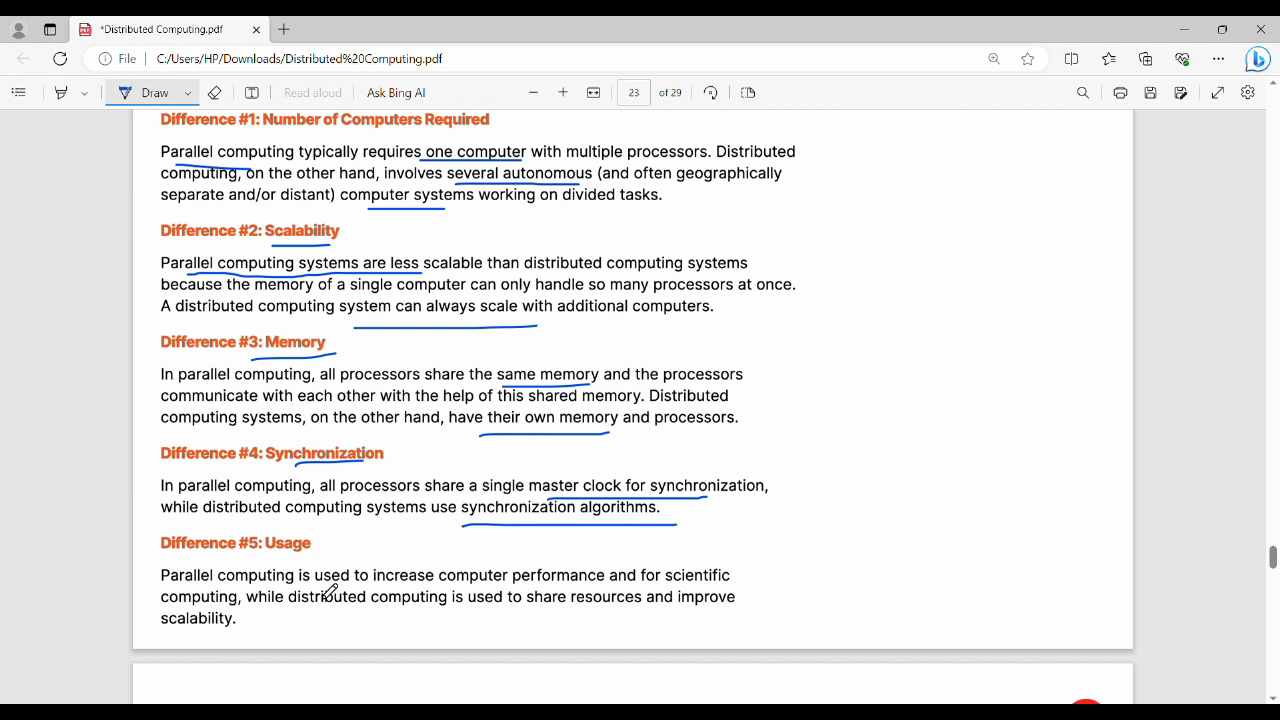
Step: Draw a tick above the Usage paragraph and underline 'share resources'
drag(520, 560, 536, 540)
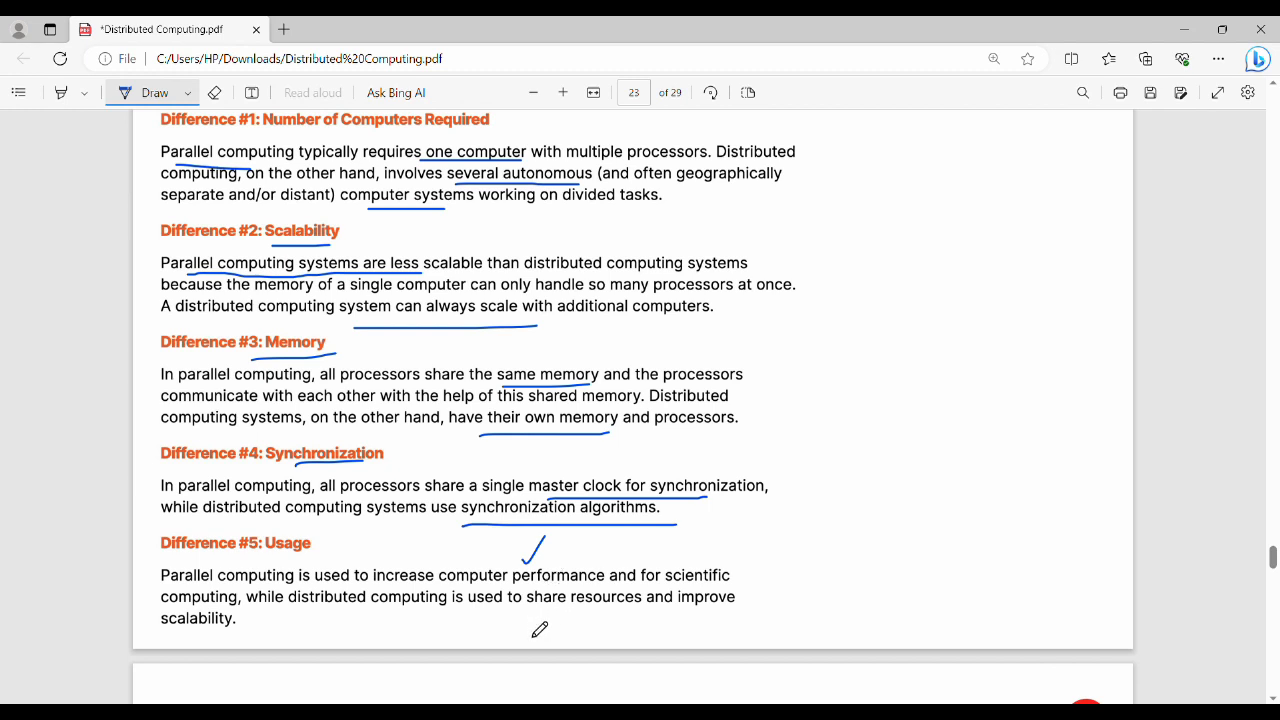
drag(538, 616, 650, 616)
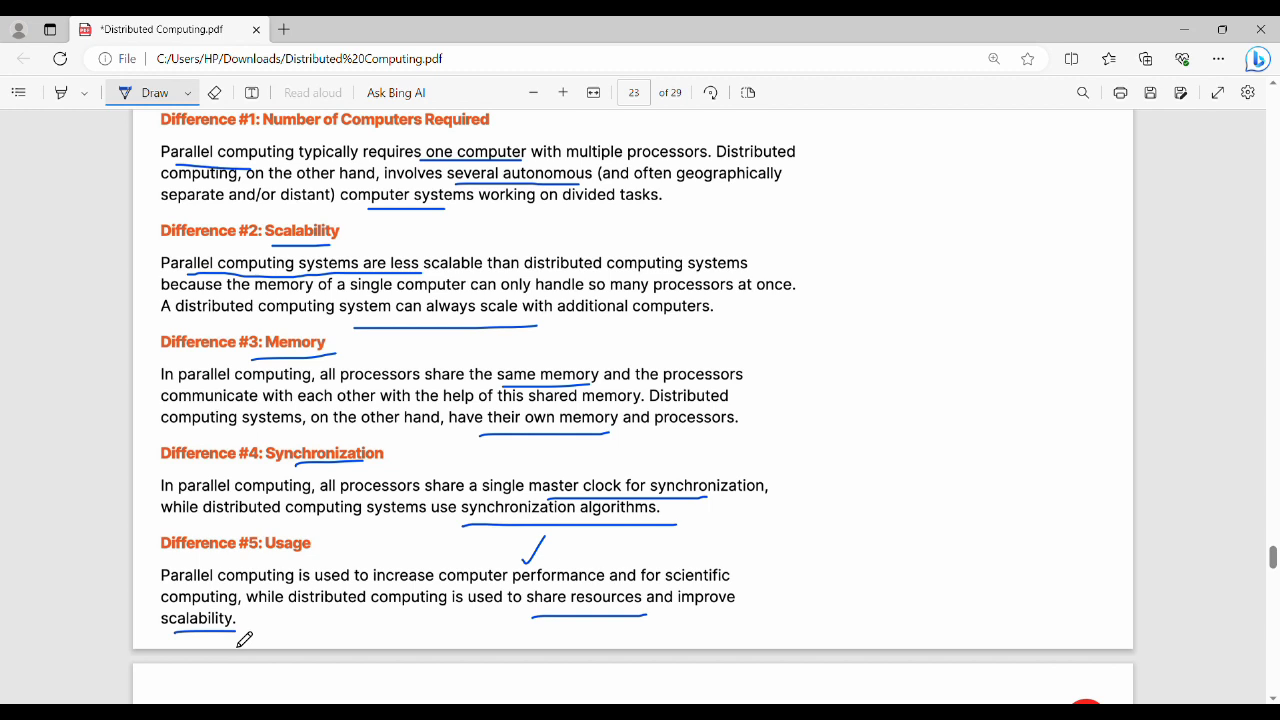
mouse_move(384, 468)
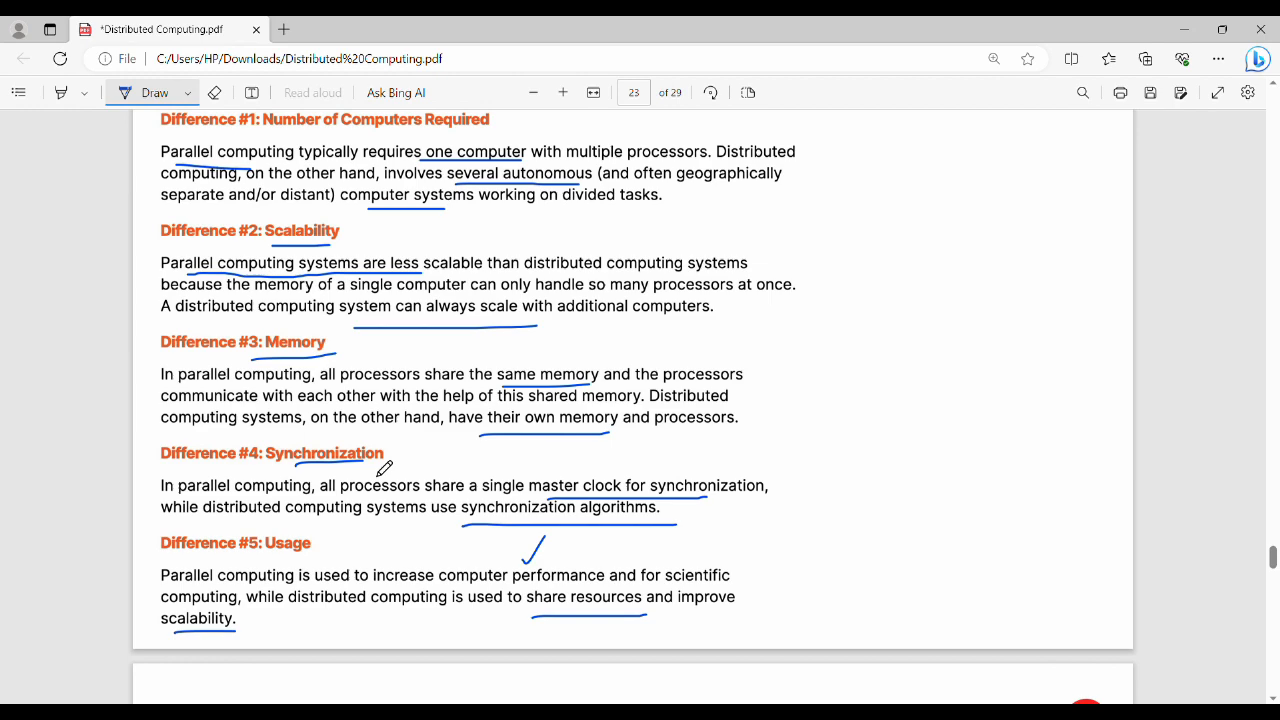
Step: Scroll down to page 24, the closing thank-you page
scroll(down, 3)
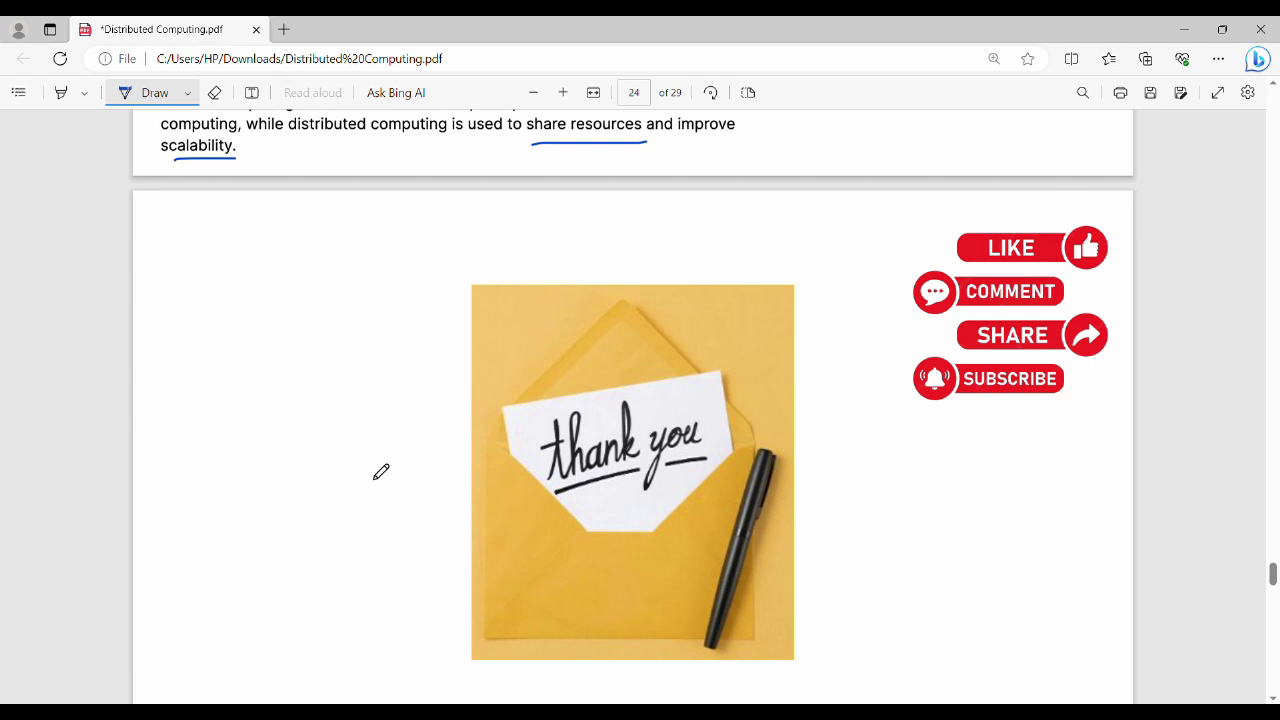
mouse_move(1196, 112)
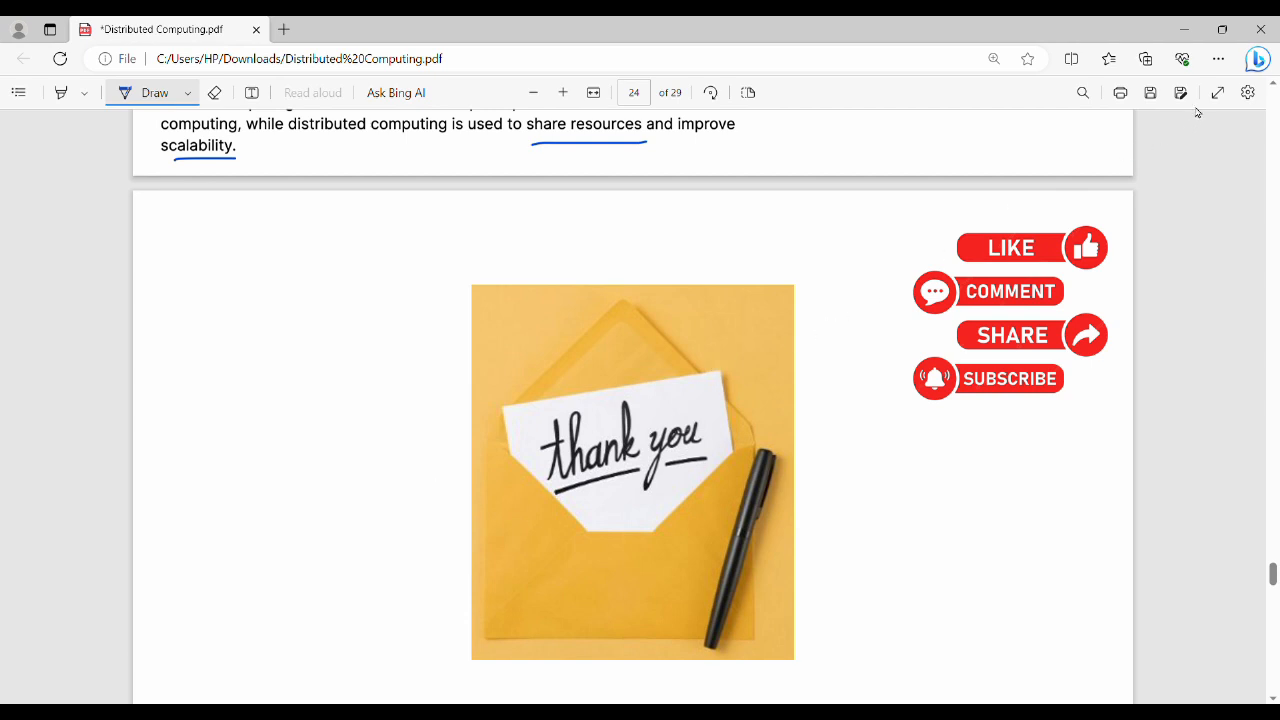